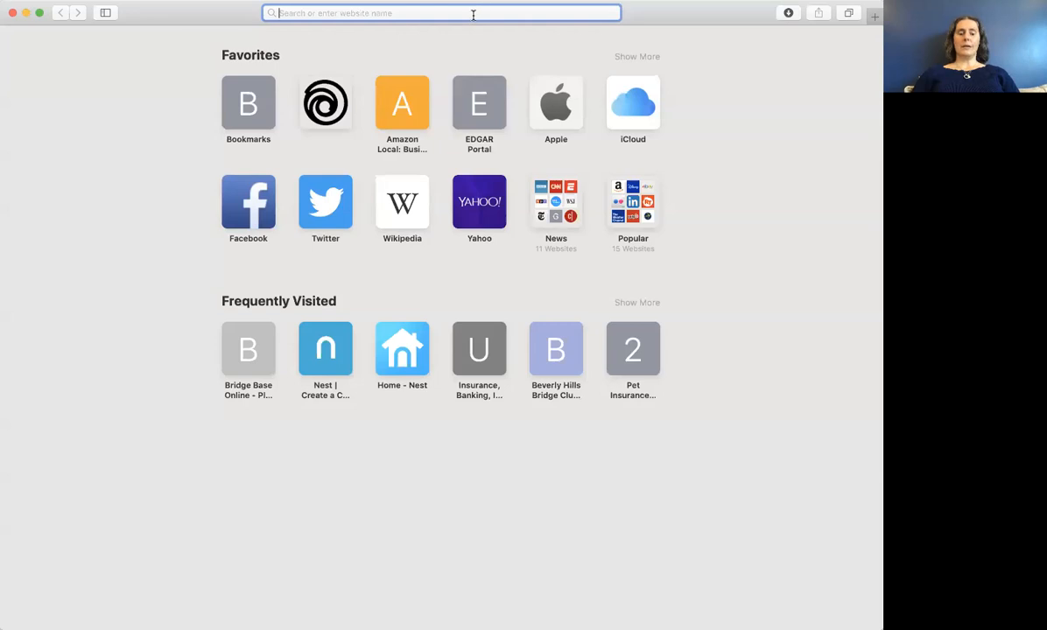
Step: Go to bridgebase.com in Safari to reach the Bridge Base Online login page
{"action": "type", "text": "bridgebase.com"}
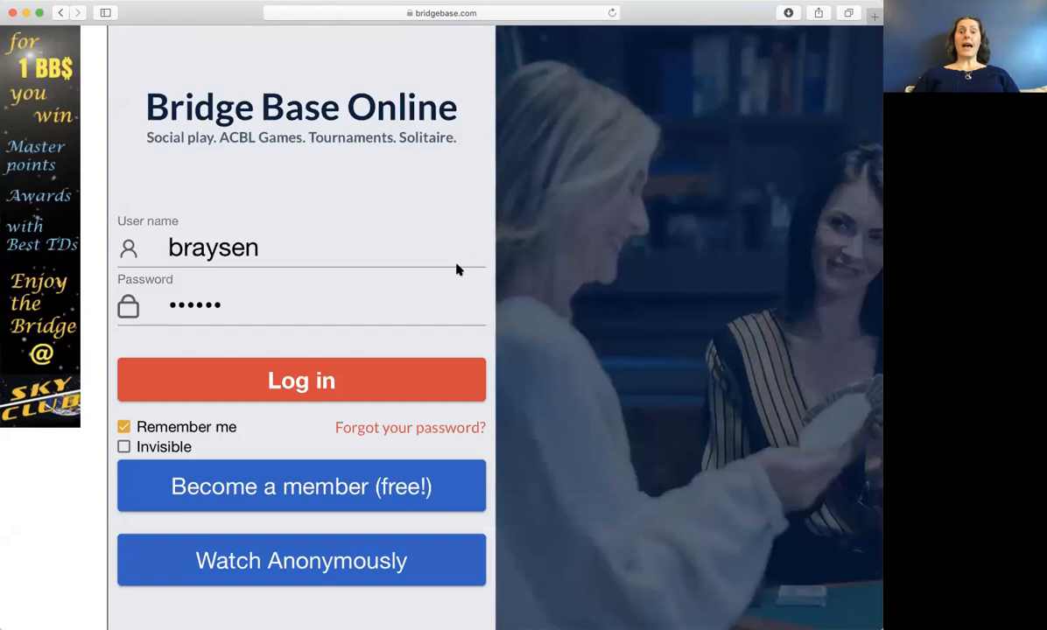
{"action": "mouse_move", "coordinate": [380, 388]}
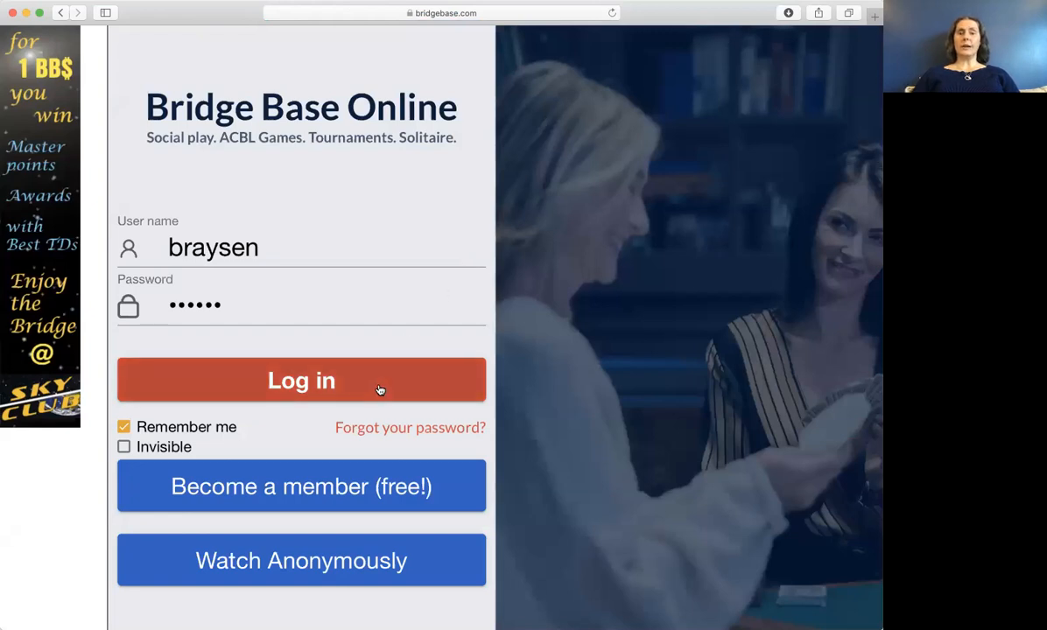
{"action": "mouse_move", "coordinate": [289, 301]}
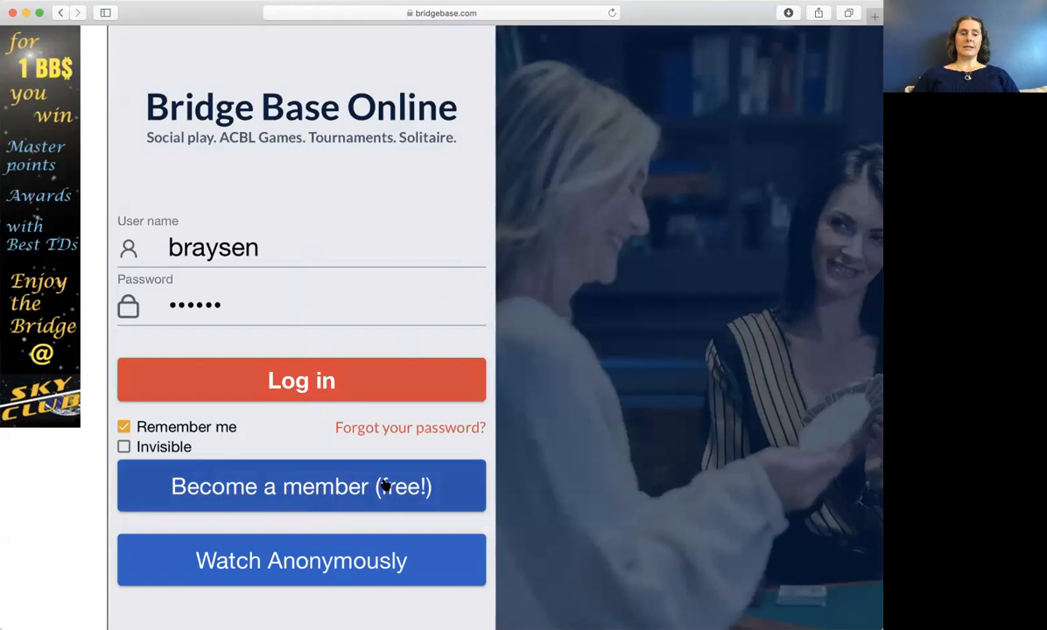
{"action": "left_click", "coordinate": [301, 487]}
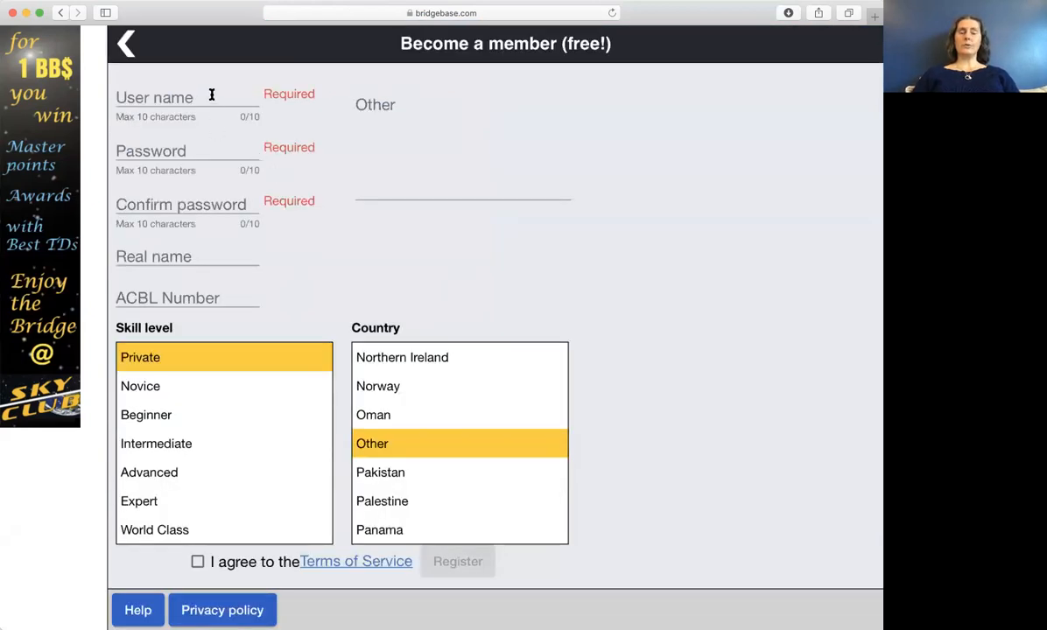
{"action": "left_click", "coordinate": [175, 98]}
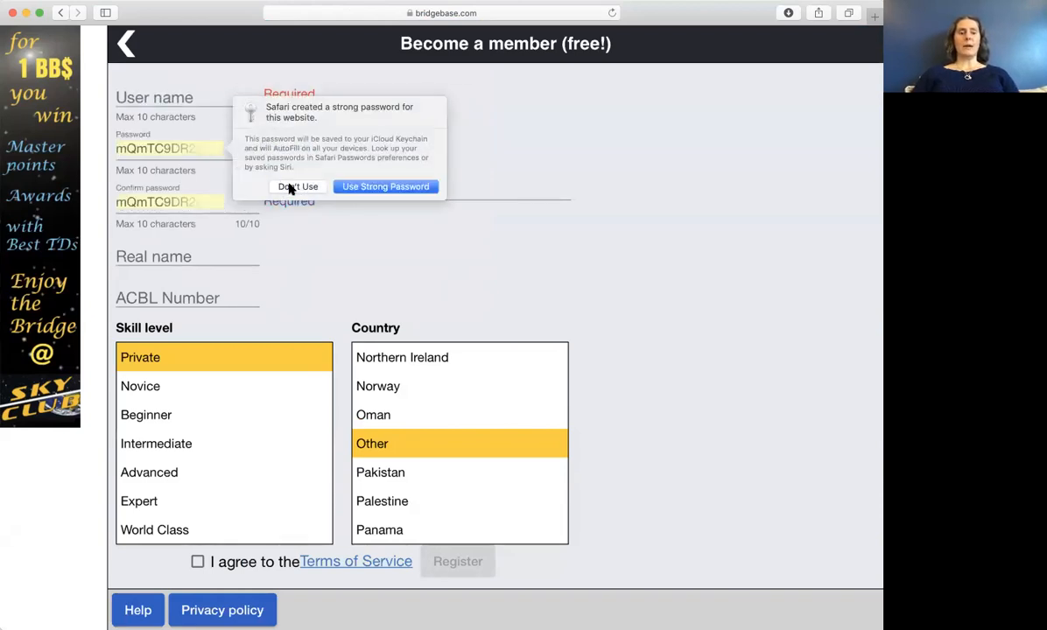
{"action": "left_click", "coordinate": [298, 186]}
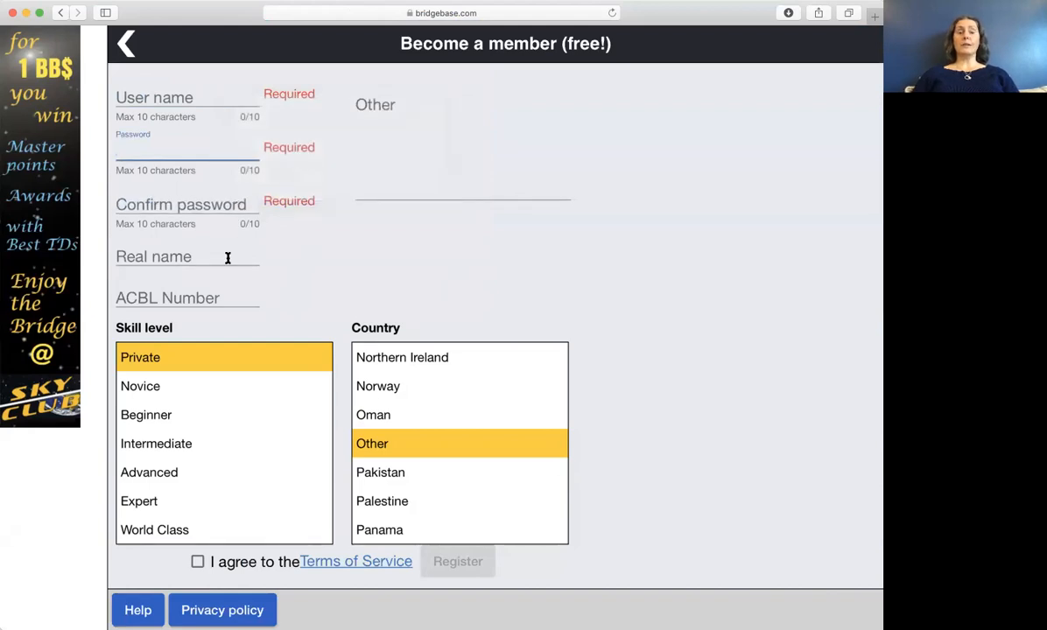
{"action": "mouse_move", "coordinate": [231, 317]}
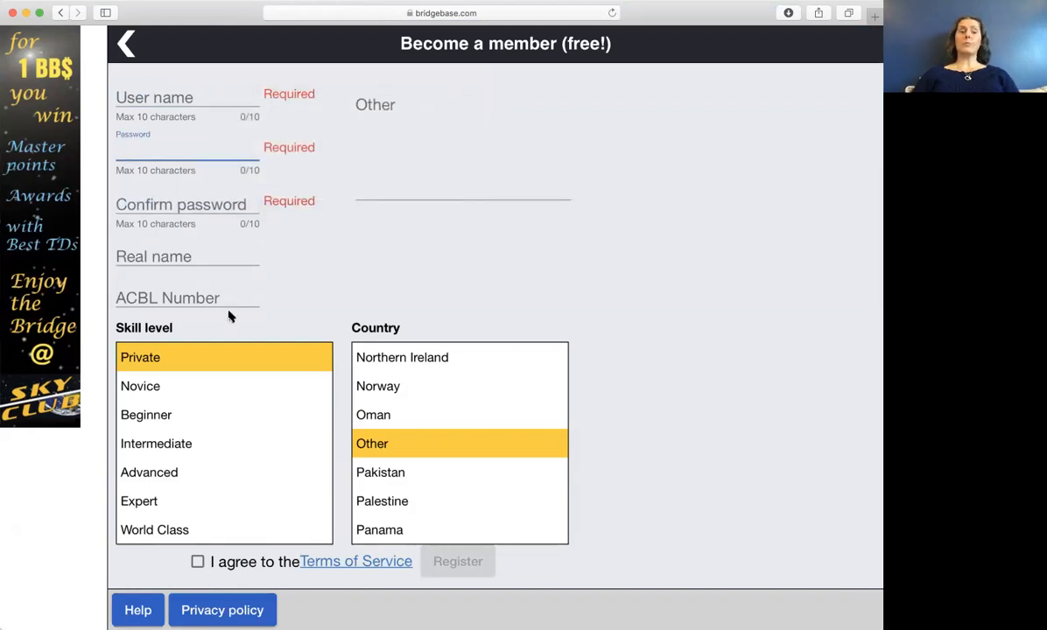
{"action": "scroll", "scroll_direction": "down", "scroll_amount": 3}
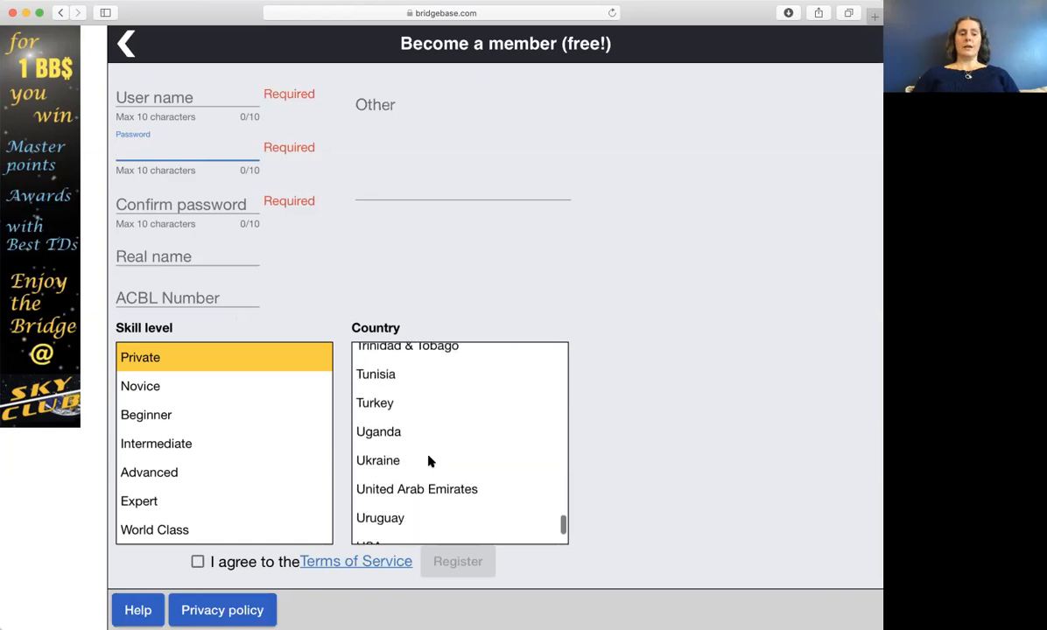
{"action": "left_click", "coordinate": [368, 432]}
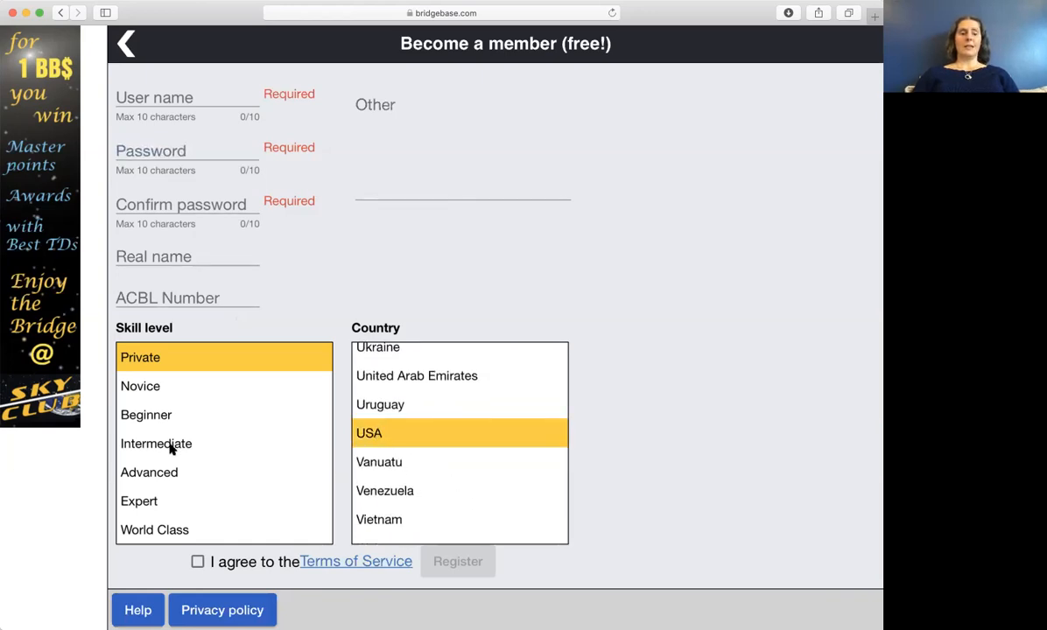
{"action": "left_click", "coordinate": [155, 444]}
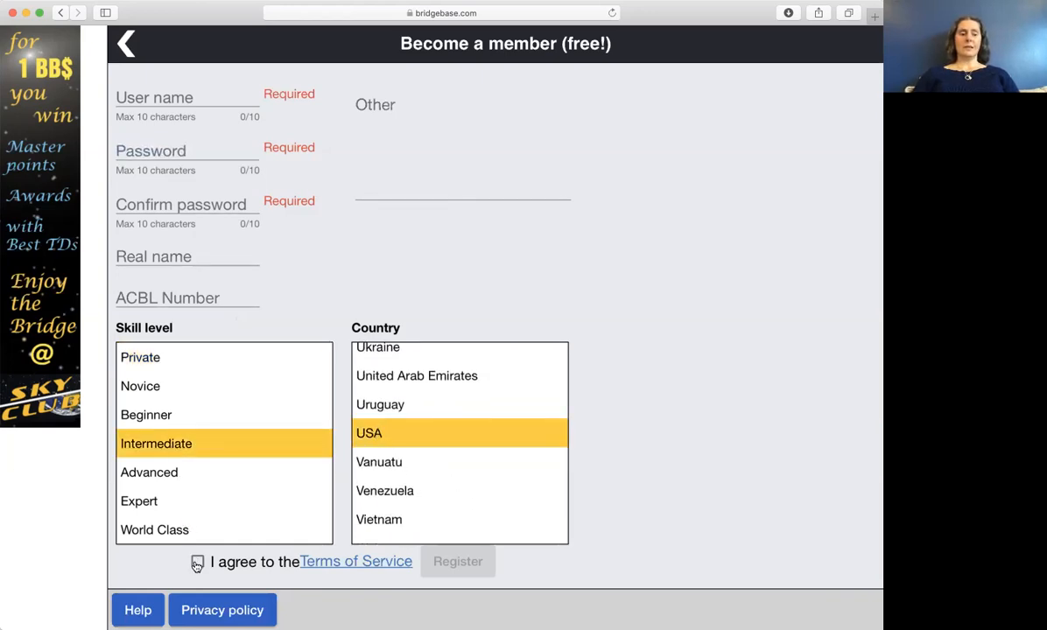
{"action": "left_click", "coordinate": [198, 561]}
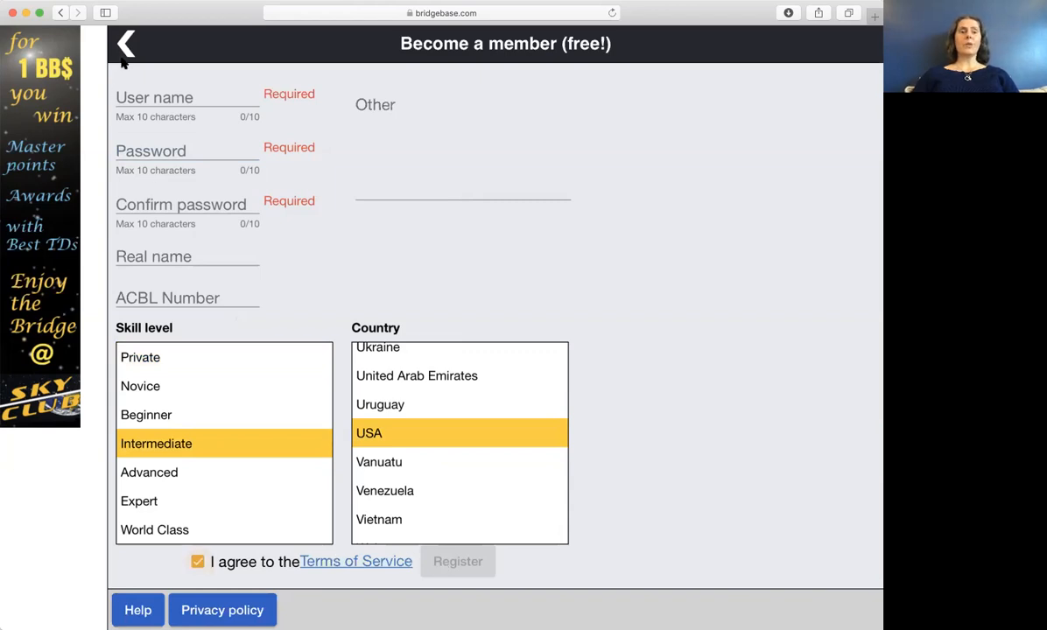
{"action": "left_click", "coordinate": [126, 44]}
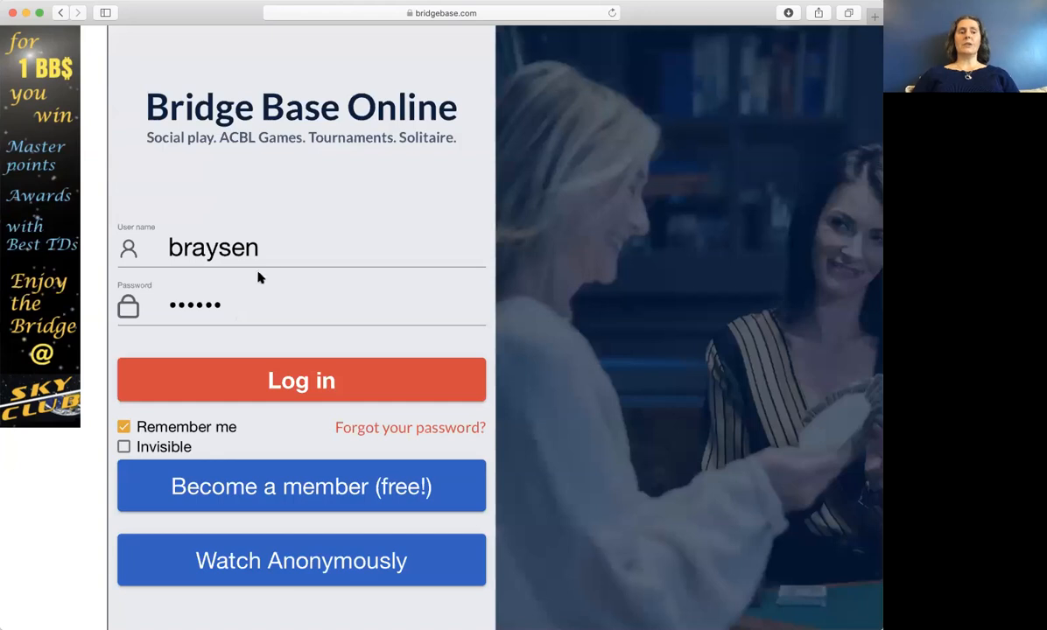
Step: Log in with the saved credentials, retrying once after the connection error, to reach the lobby
{"action": "left_click", "coordinate": [228, 304]}
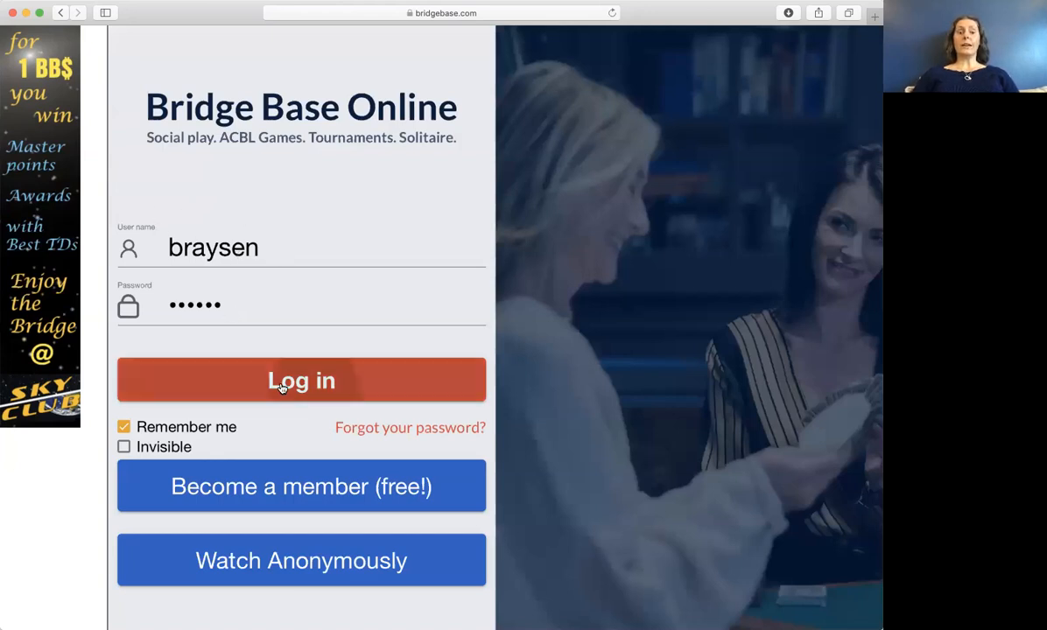
{"action": "left_click", "coordinate": [301, 380]}
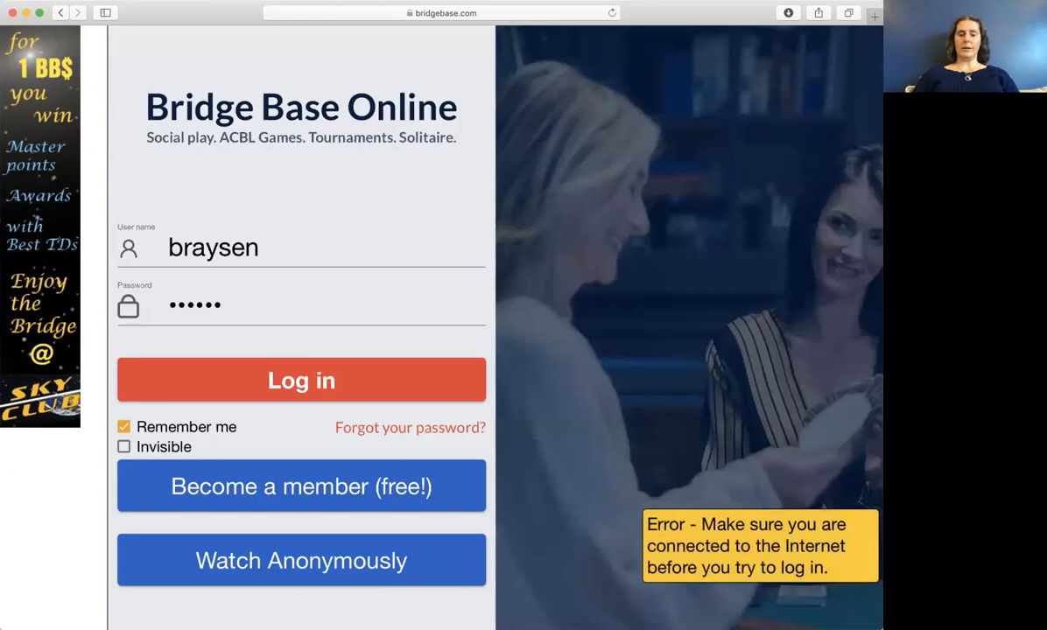
{"action": "left_click", "coordinate": [301, 380]}
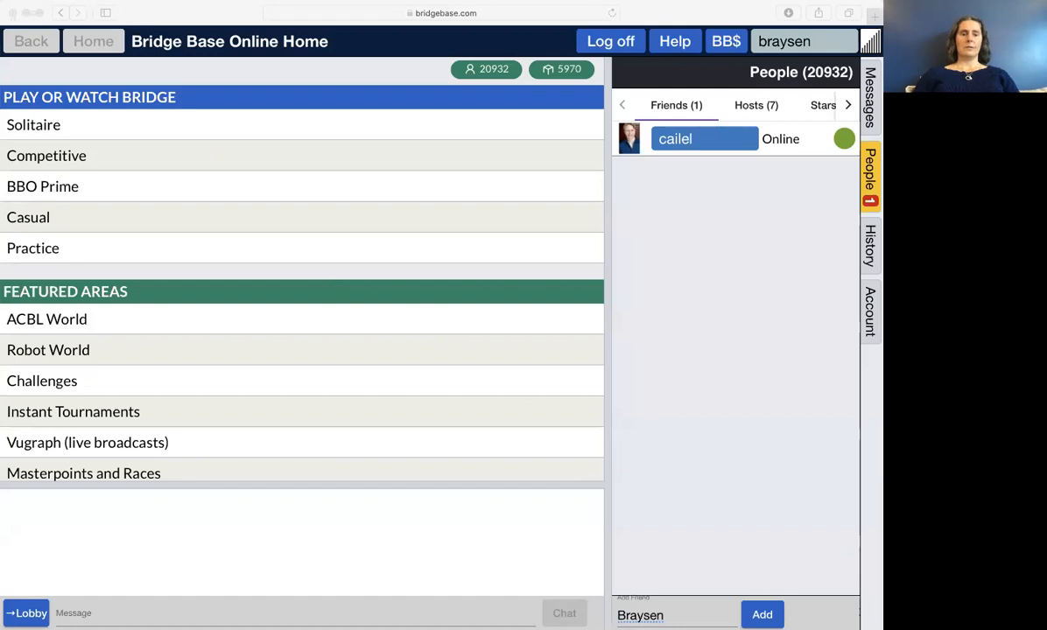
{"action": "mouse_move", "coordinate": [101, 185]}
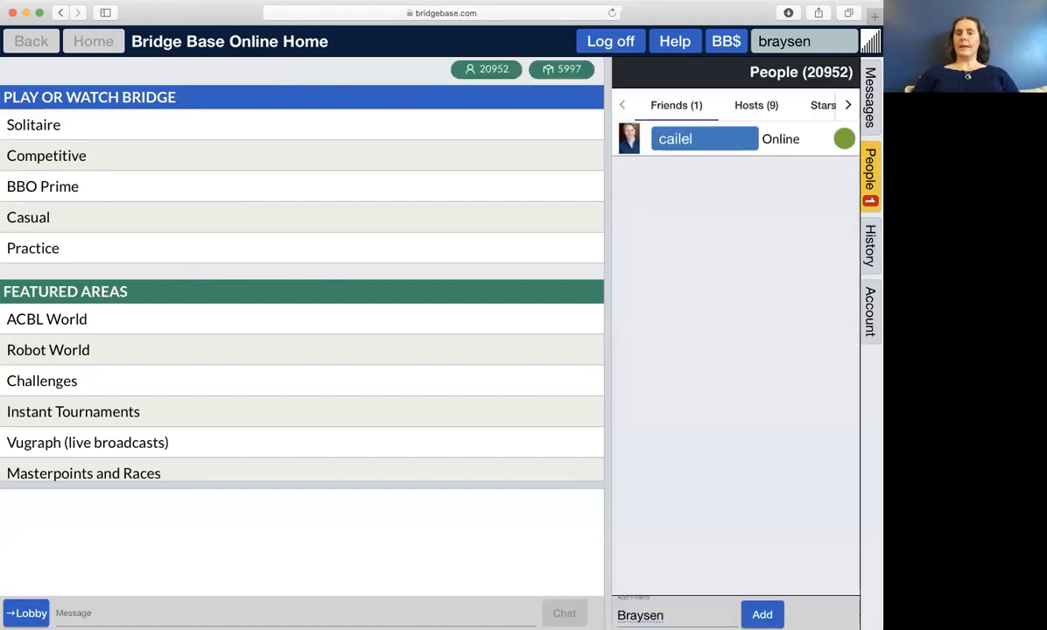
{"action": "left_click", "coordinate": [870, 175]}
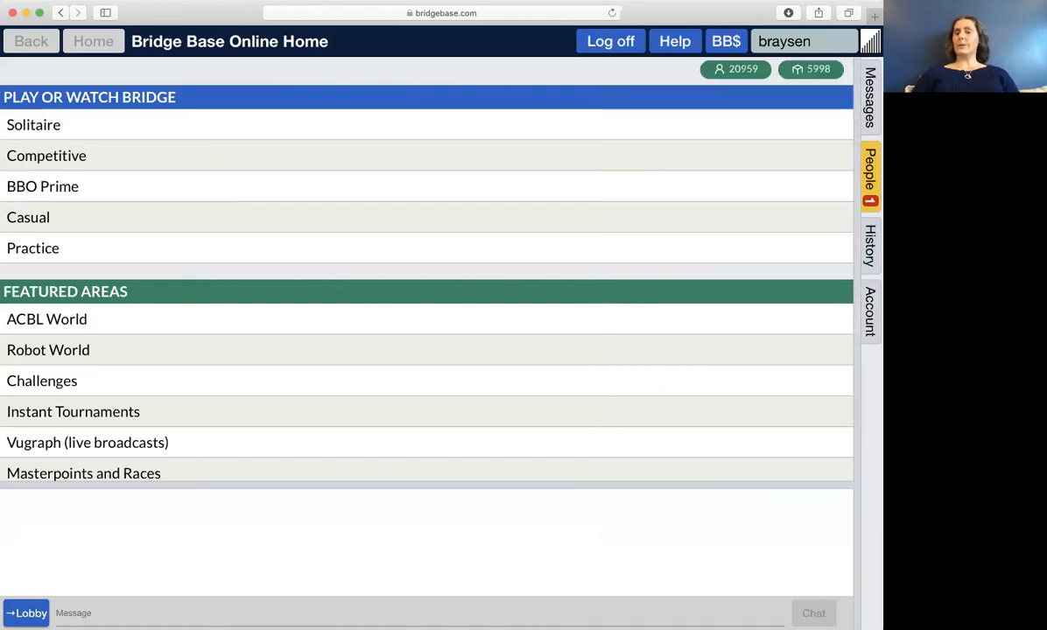
{"action": "left_click", "coordinate": [870, 174]}
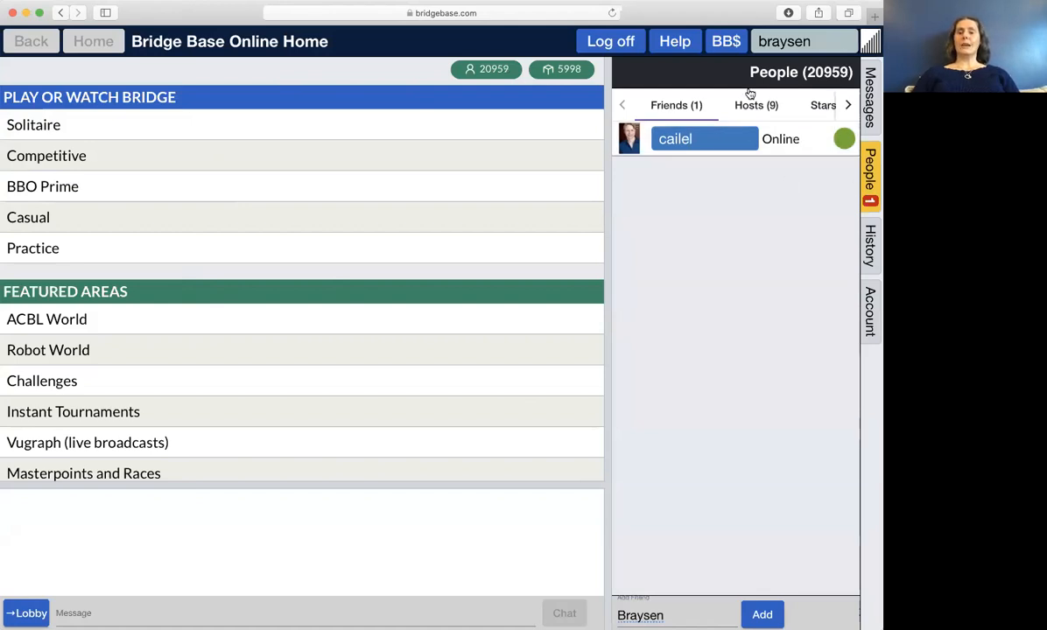
{"action": "mouse_move", "coordinate": [676, 543]}
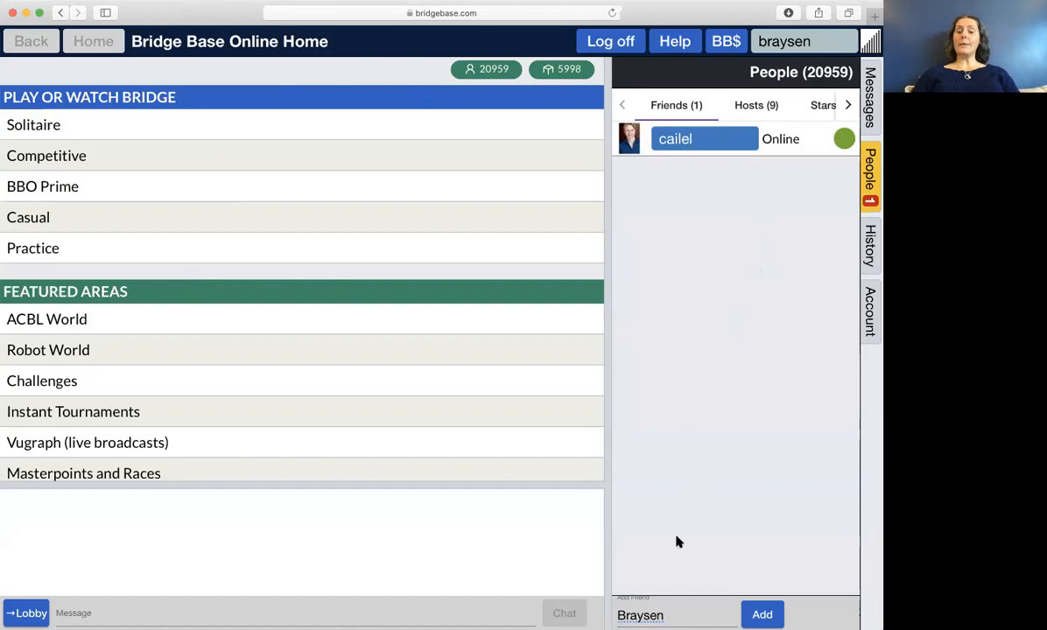